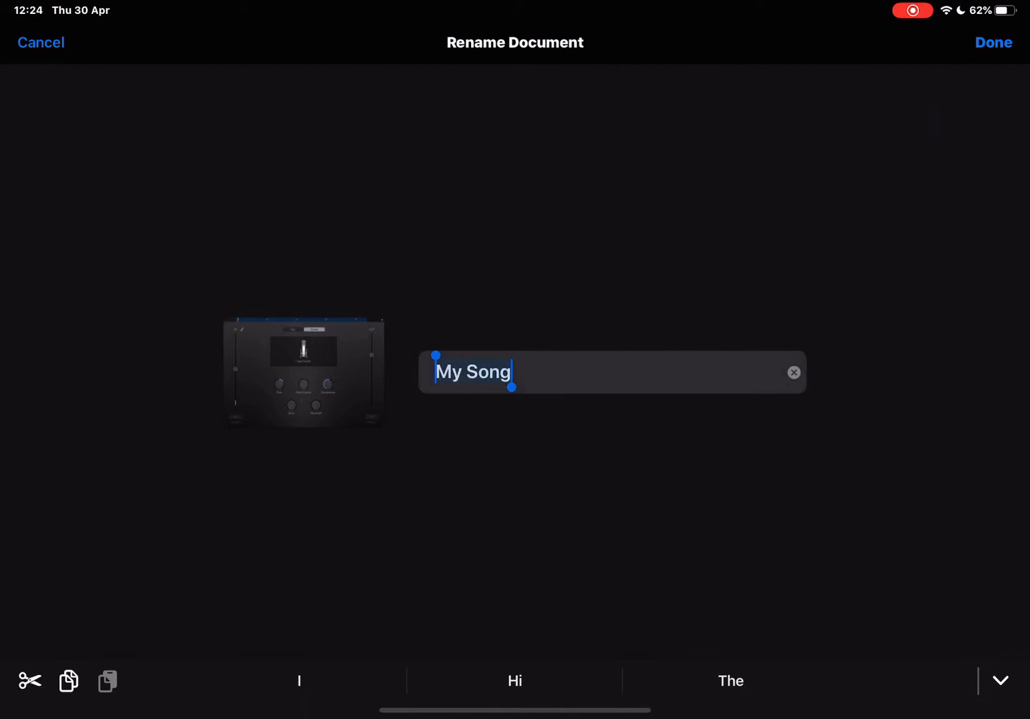
Clear the song name 'My Song' and rename it 'Recording'.
left_click(793, 373)
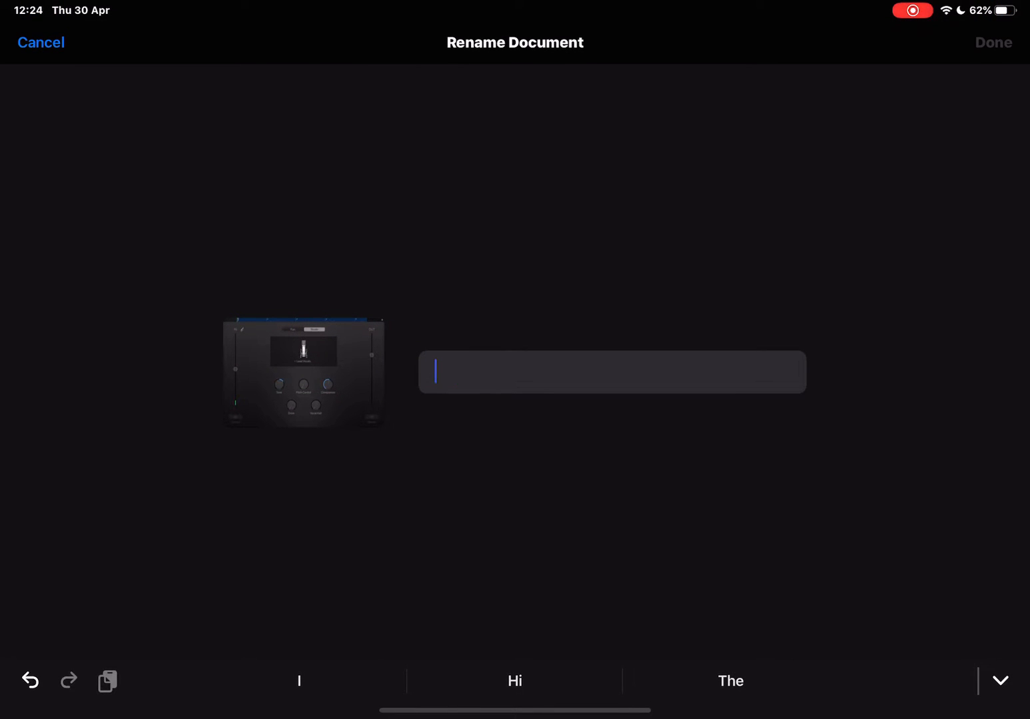
type("Recor")
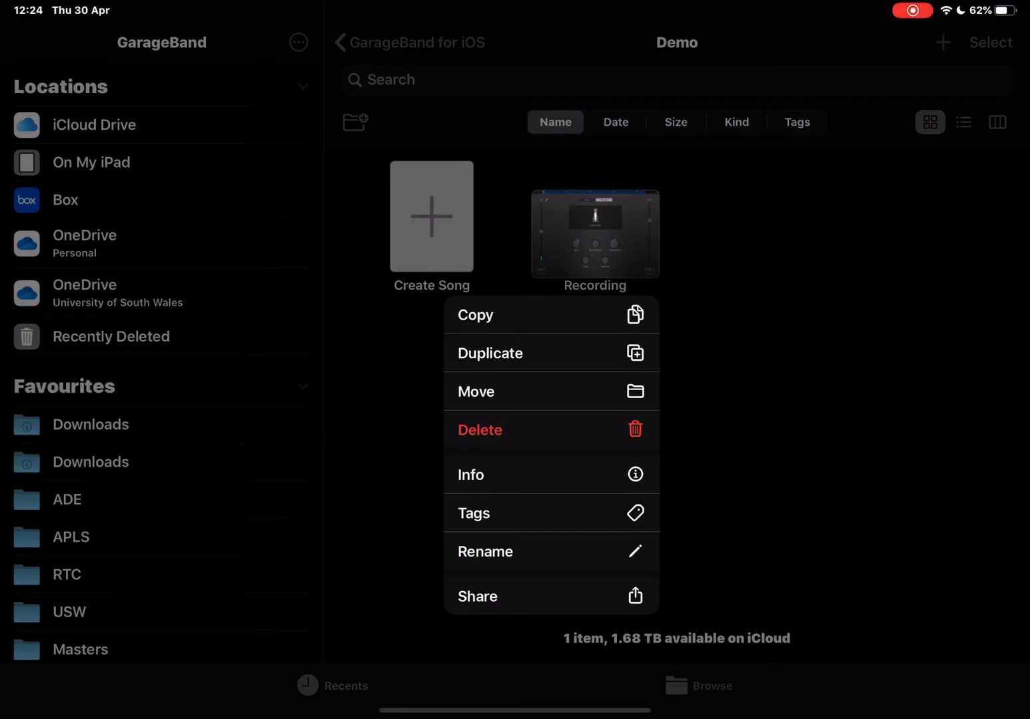
Share the Recording song in the stereo audio Song format.
left_click(477, 596)
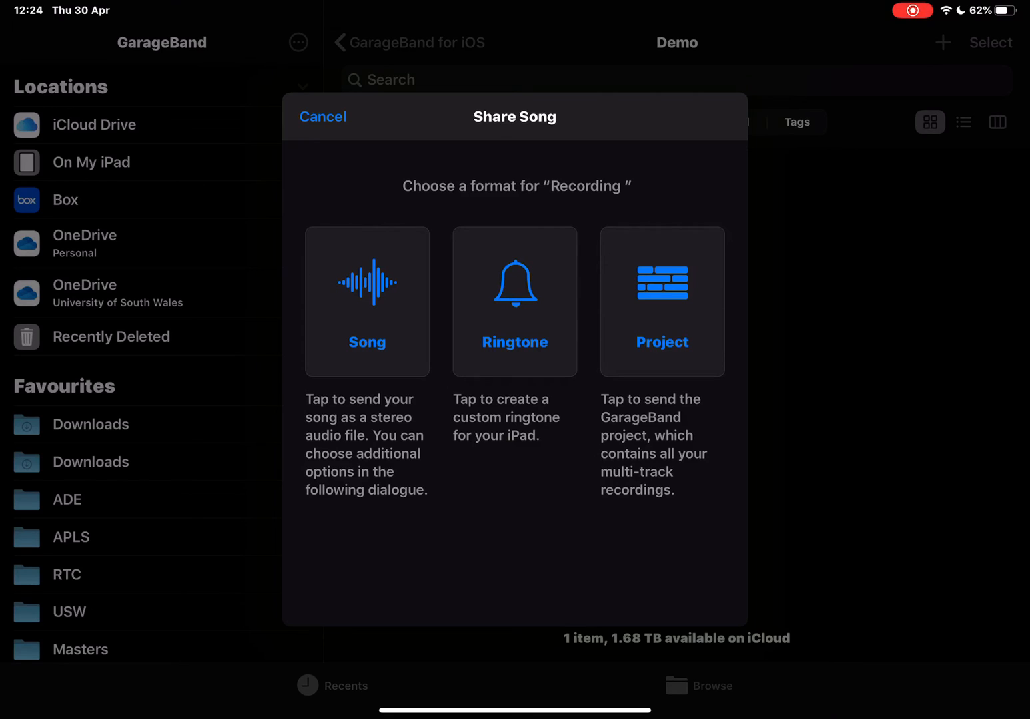
left_click(367, 301)
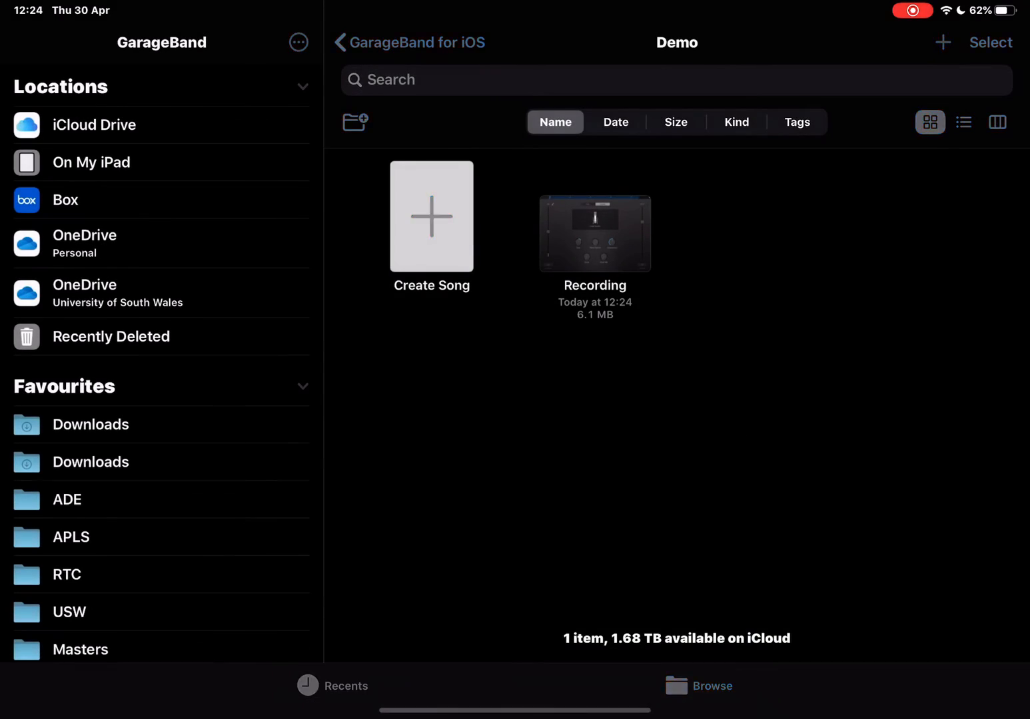
Export Recording.m4a and send it to Save to Files.
left_click(595, 234)
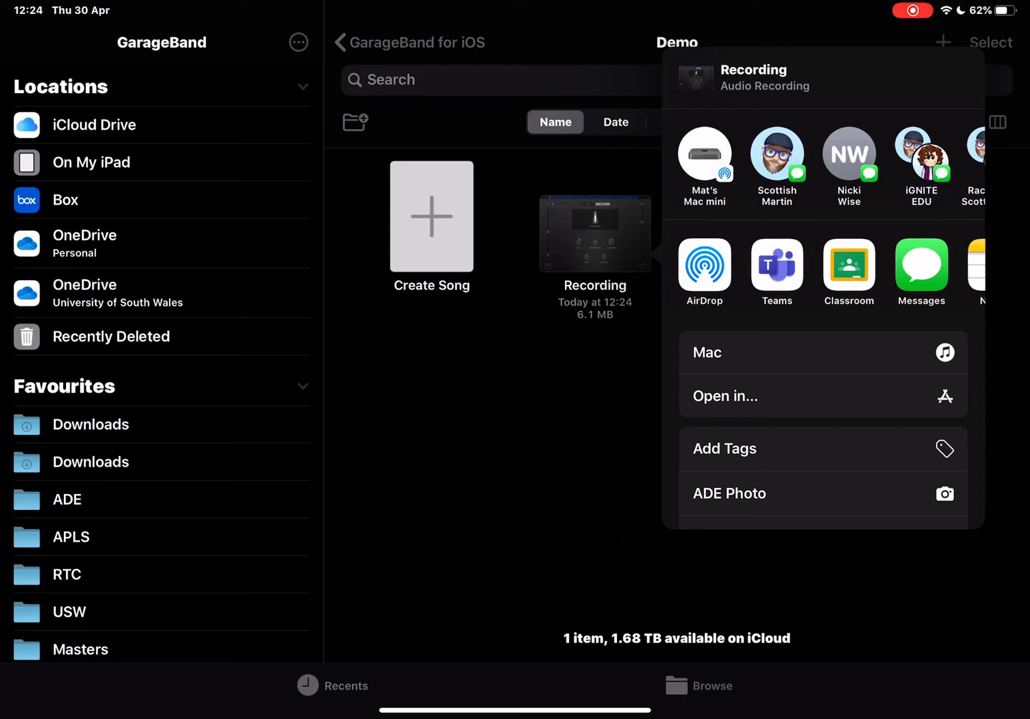
left_click(708, 353)
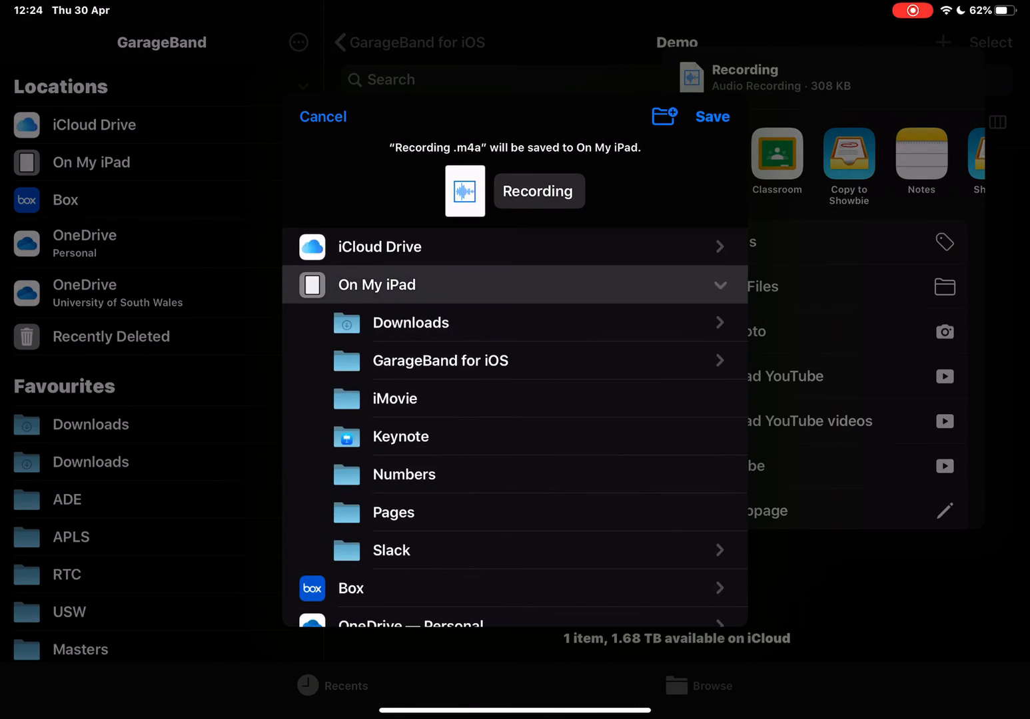
Save Recording.m4a into the GarageBand for iOS folder on the iPad.
left_click(441, 361)
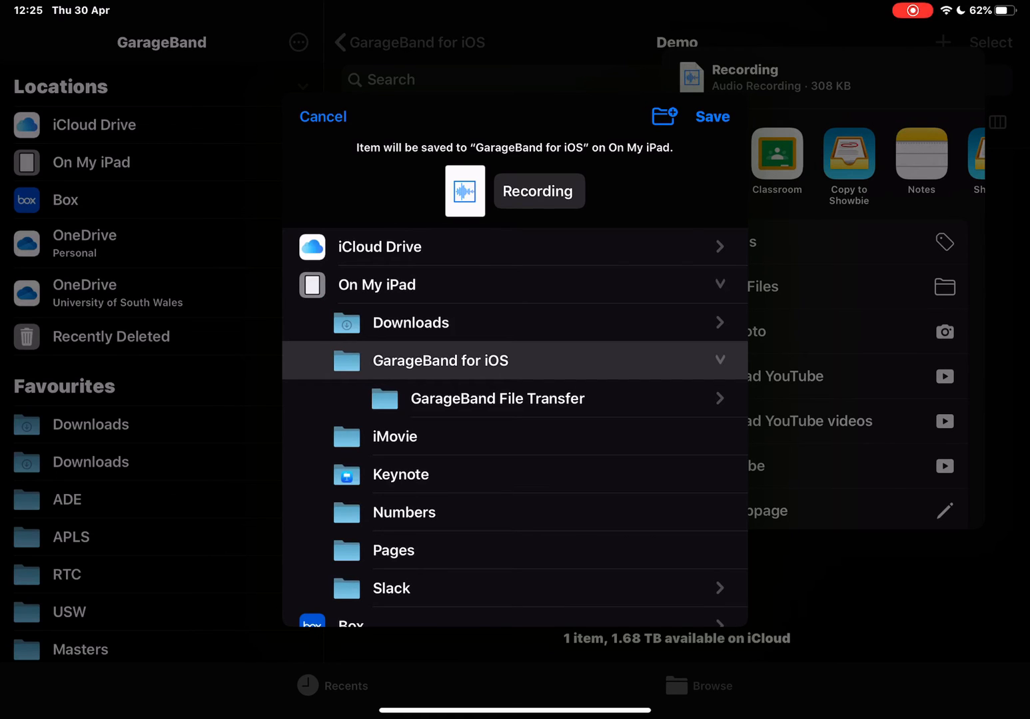
left_click(712, 117)
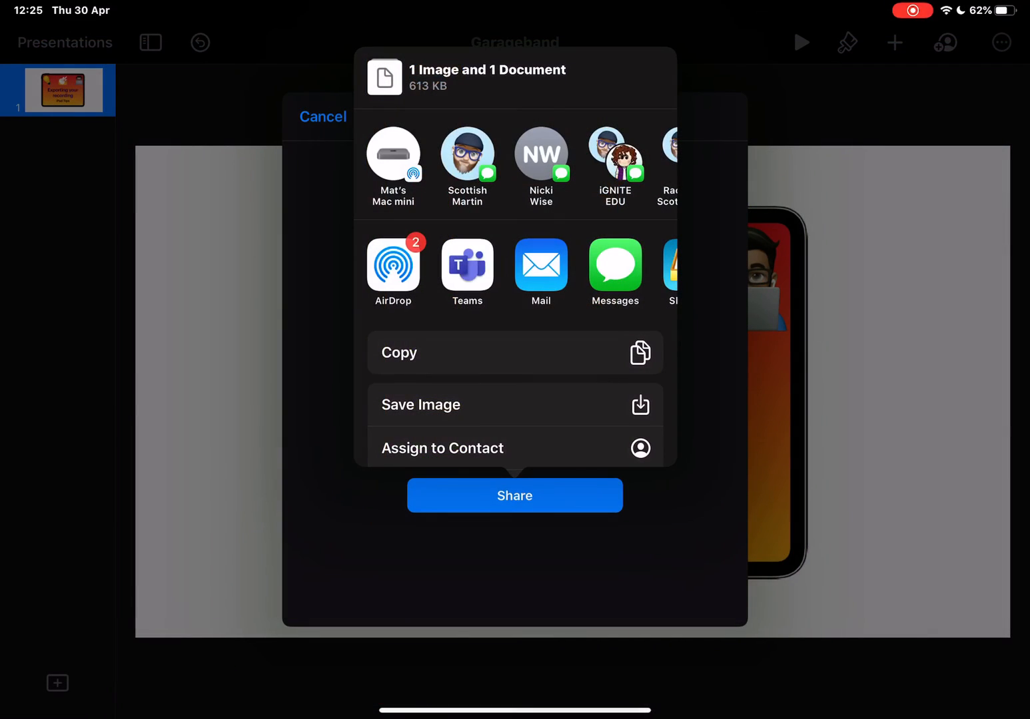
Close the share sheet and show the media insert options in Keynote.
left_click(323, 117)
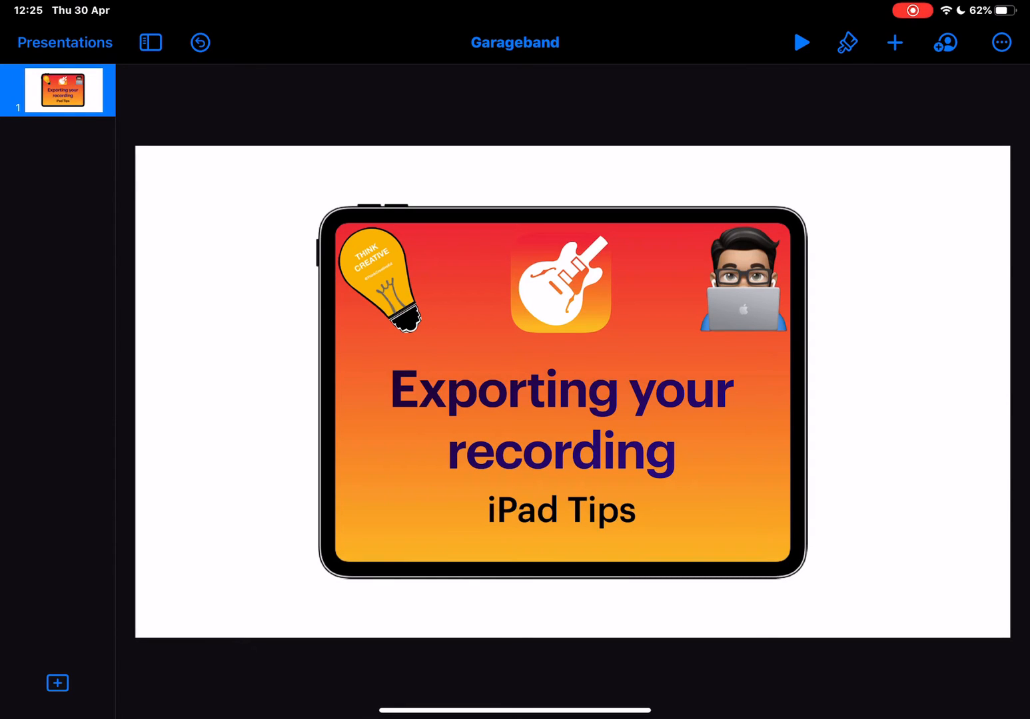
left_click(895, 42)
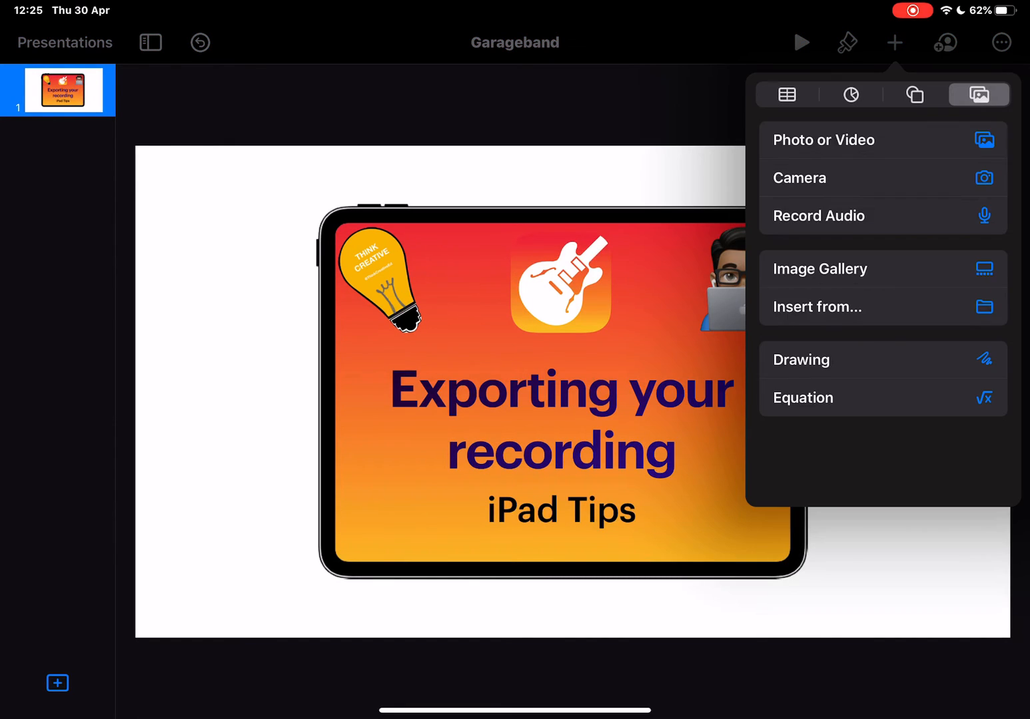
Browse Insert from... to Recents, showing the 12:25 Recording audio file.
left_click(817, 306)
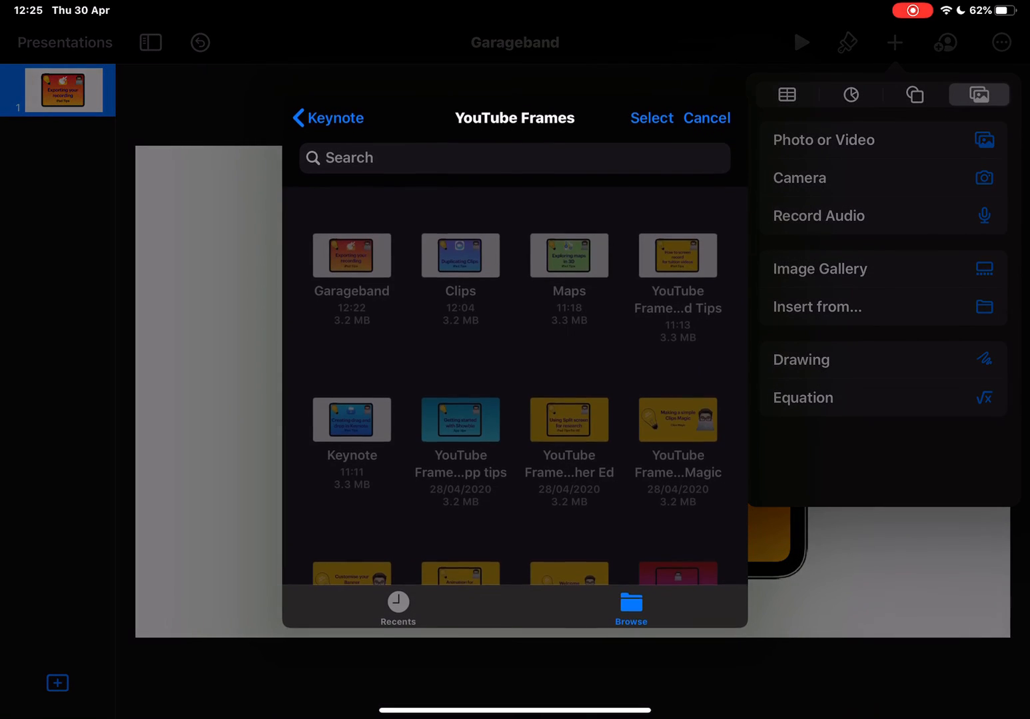
left_click(327, 117)
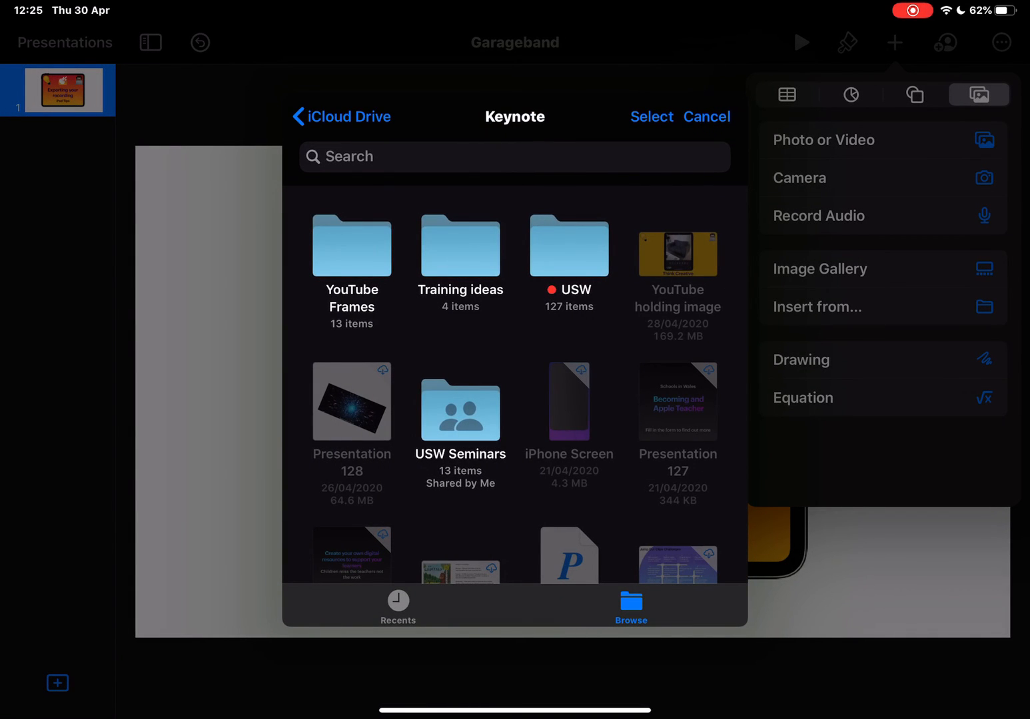
left_click(398, 606)
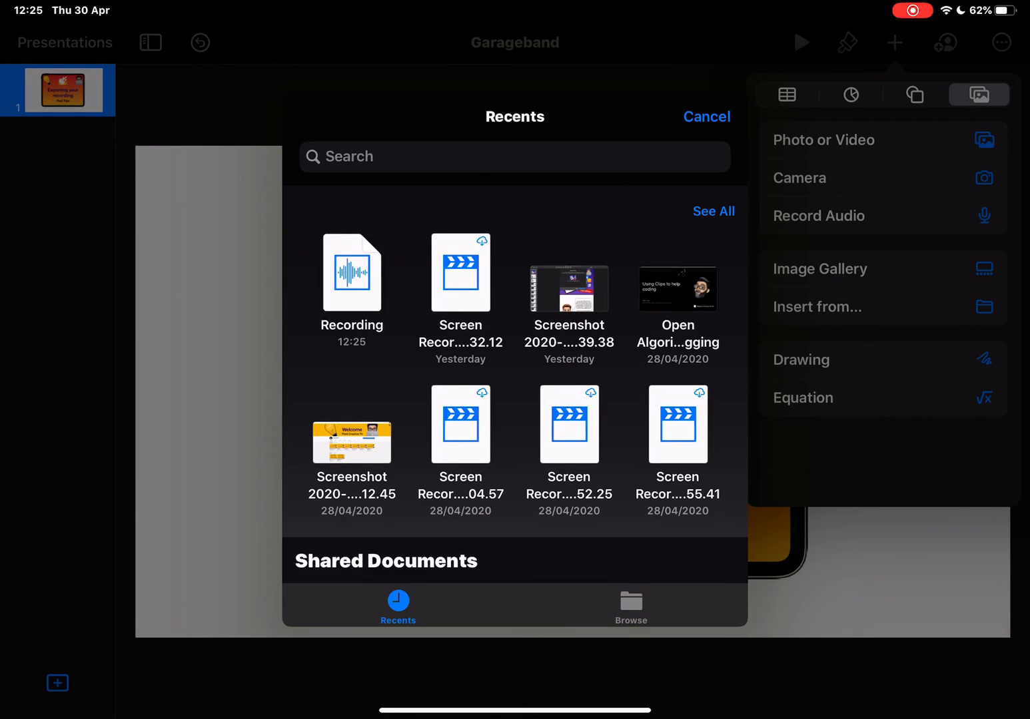